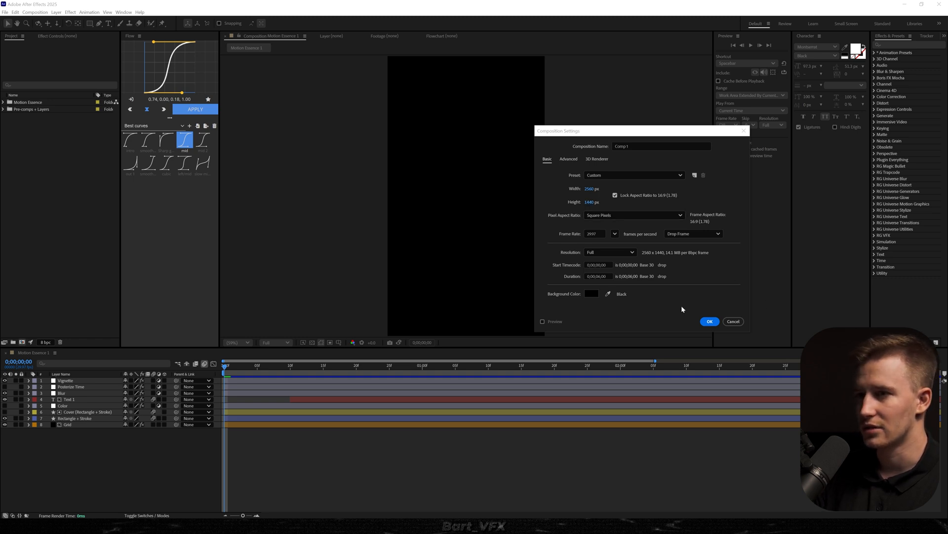
# Confirm the new 2560×1440 Comp 1 settings
pyautogui.click(709, 321)
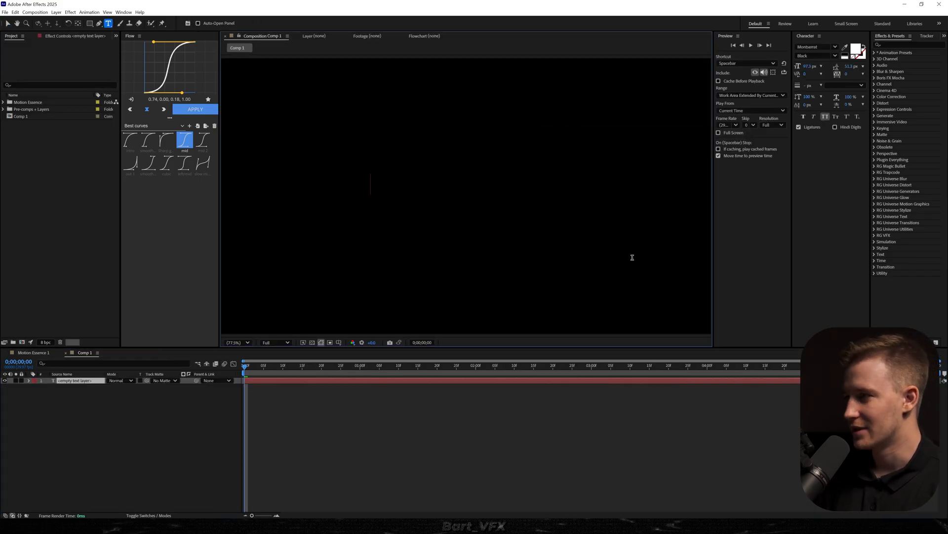
pyautogui.write('ONLY 24 HOURR')
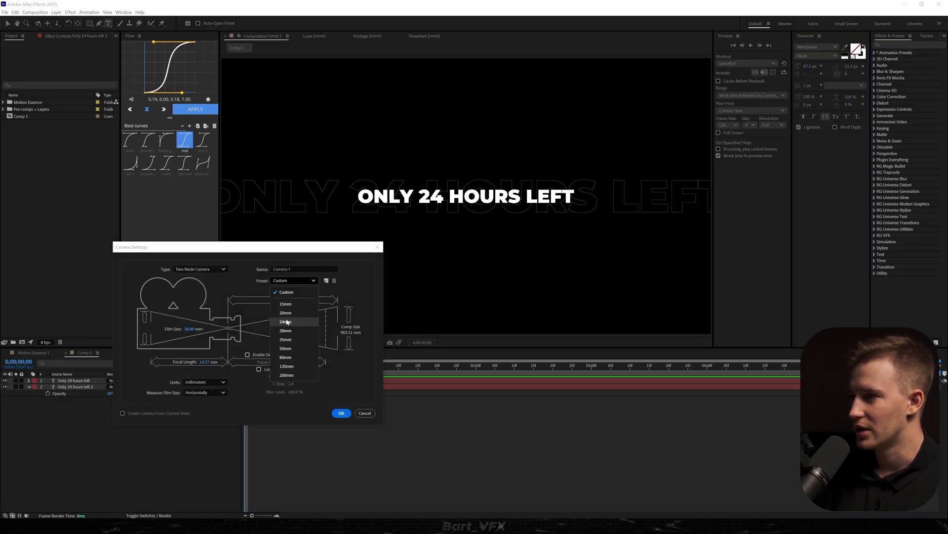
# Create Camera 1 with the 35mm lens preset
pyautogui.click(285, 340)
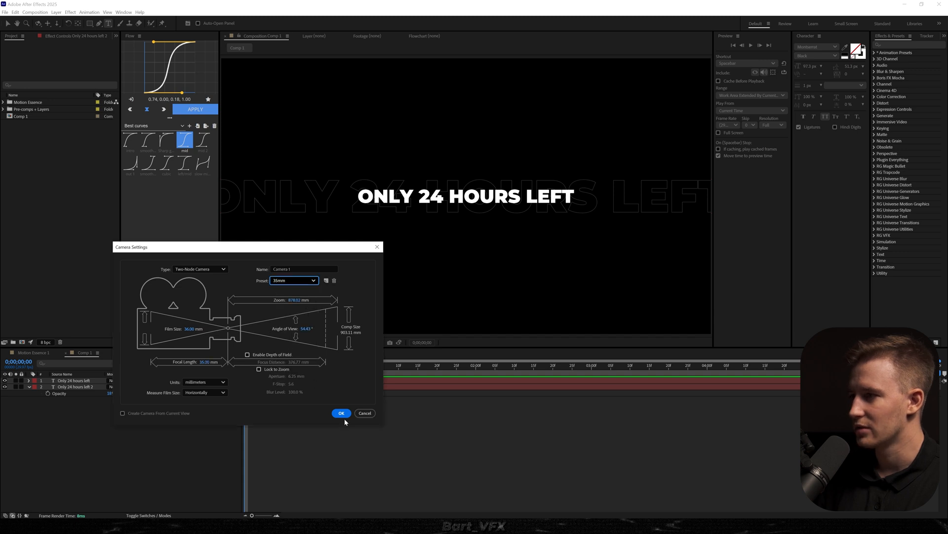
pyautogui.click(341, 413)
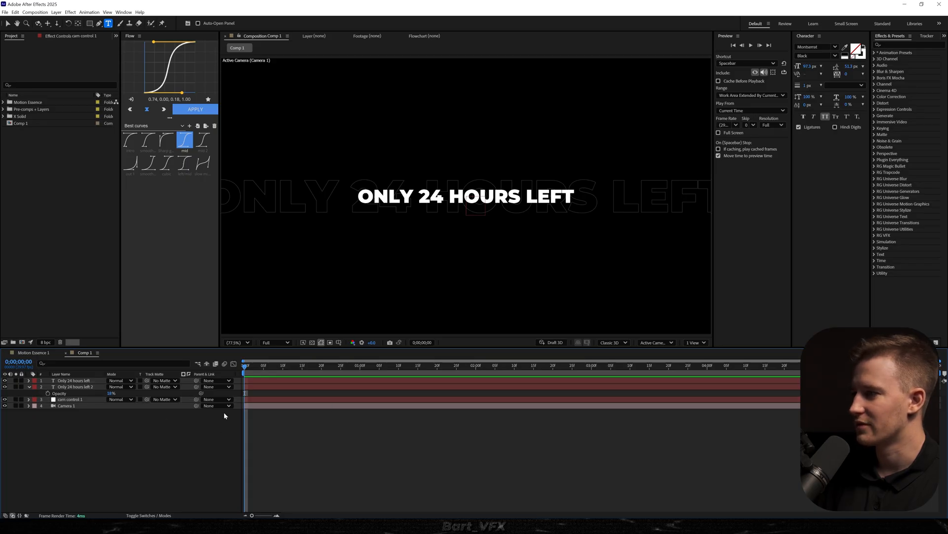
pyautogui.moveTo(196, 399)
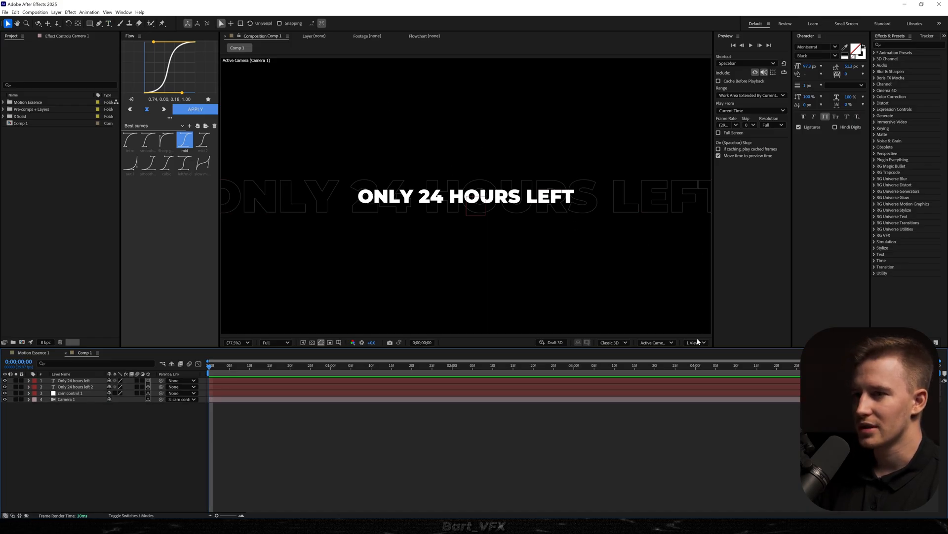
# Check the 3D layout in 2 Views, then return the viewer to 1 View
pyautogui.click(695, 342)
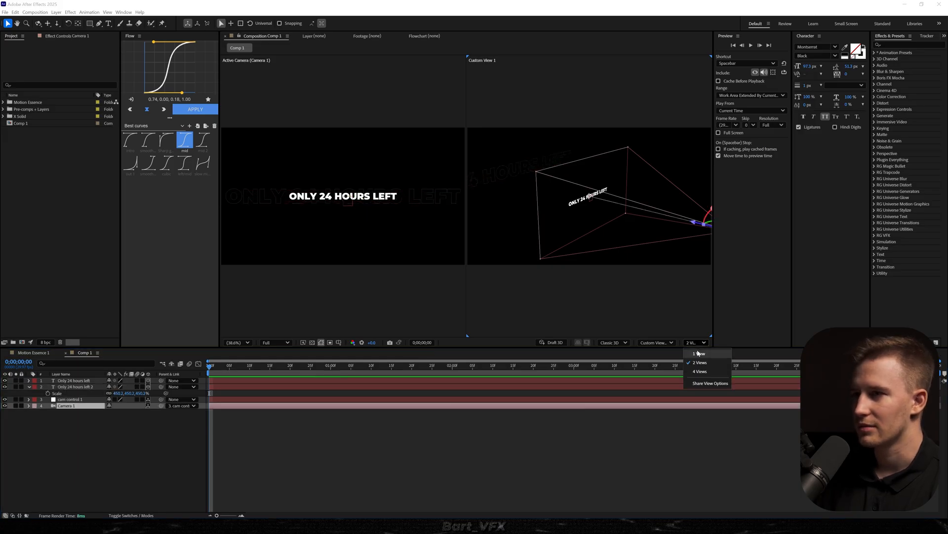
pyautogui.click(698, 353)
pyautogui.write('Stroke')
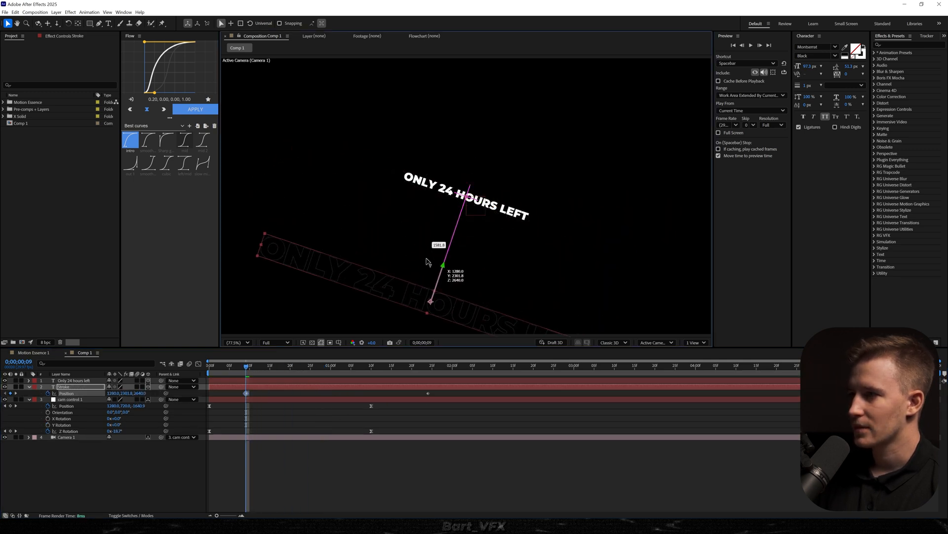
# Keyframe Position on cam control 1 and edit cam control 2's Position
pyautogui.click(165, 162)
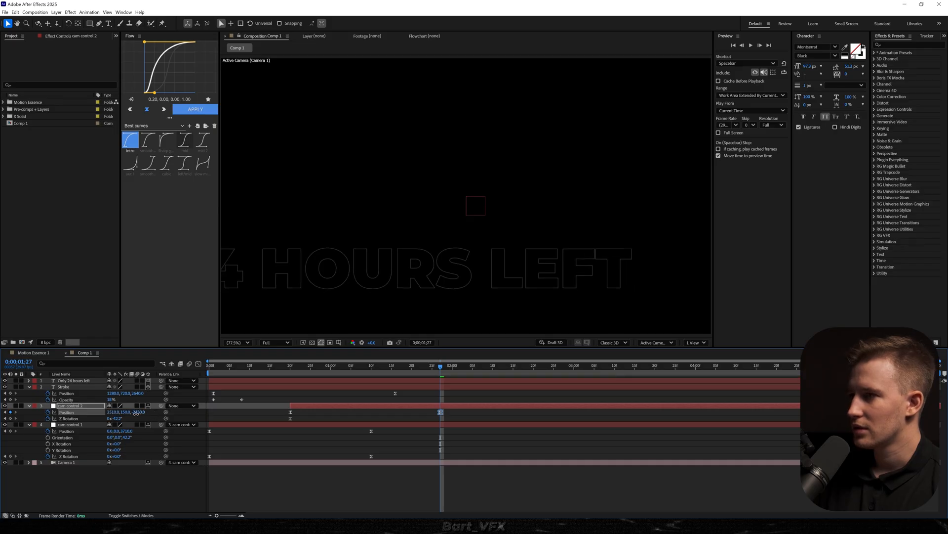
pyautogui.click(184, 139)
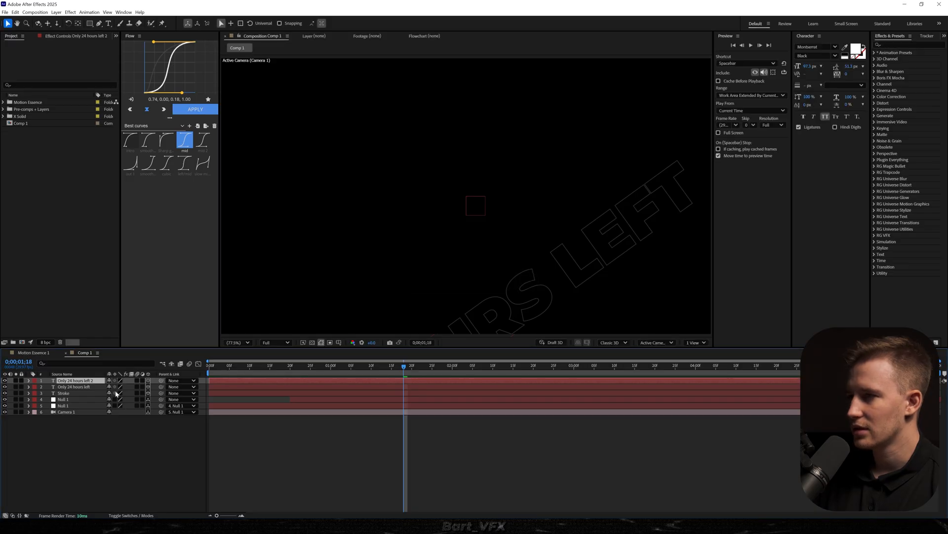
# Keep the viewer at 1 View and start the 'to get 30% off' text layer
pyautogui.click(695, 342)
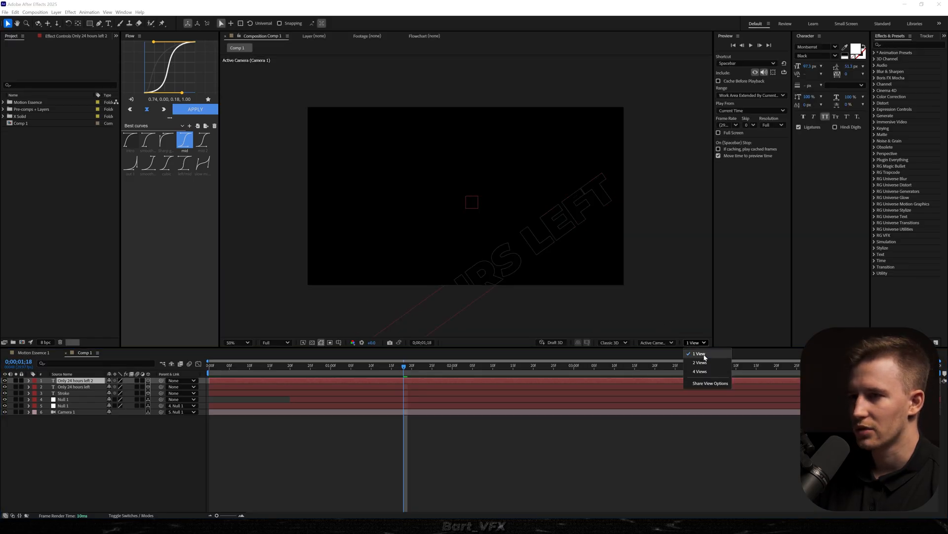
pyautogui.click(700, 362)
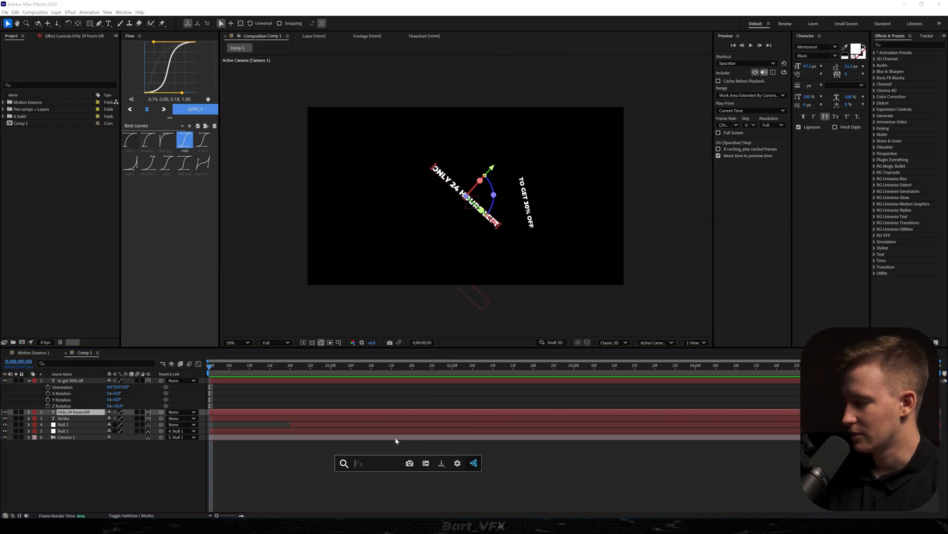
pyautogui.write('pret')
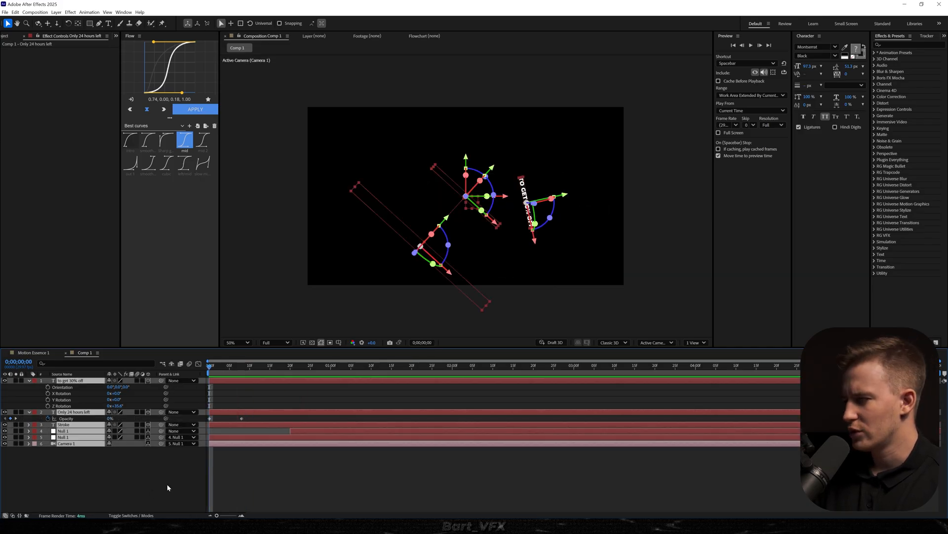
# Deselect all layers and switch to the Rectangle Tool for the red backing shape
pyautogui.click(90, 23)
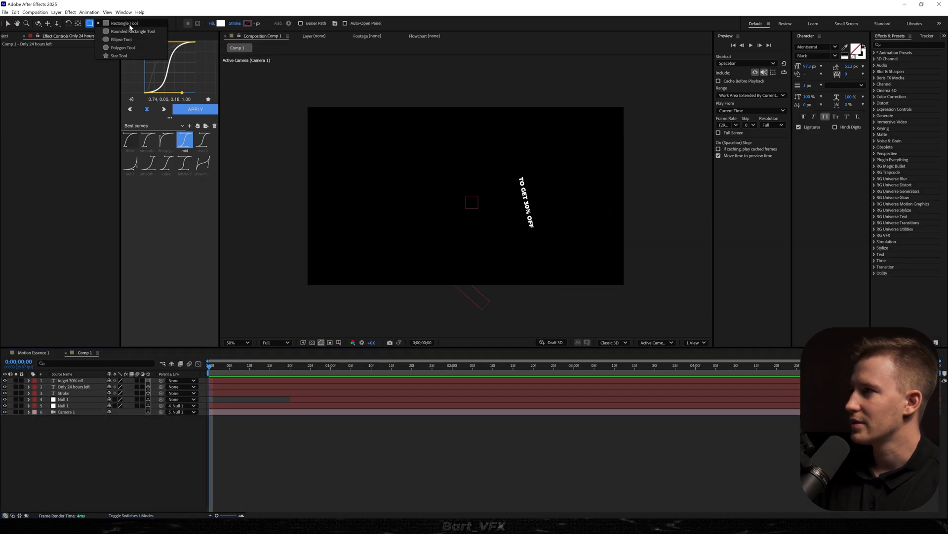
pyautogui.click(133, 31)
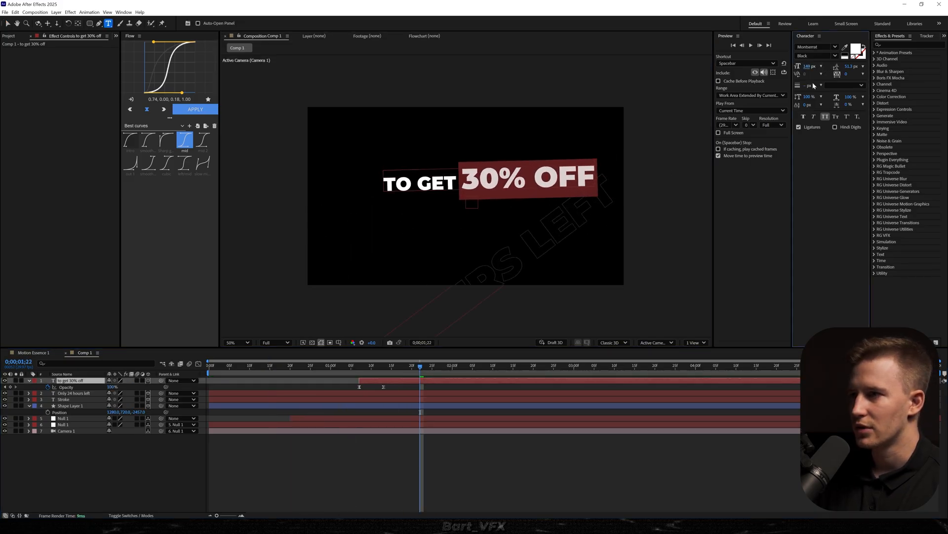
# Set the selected 'TO GET' words to Medium font weight
pyautogui.click(834, 56)
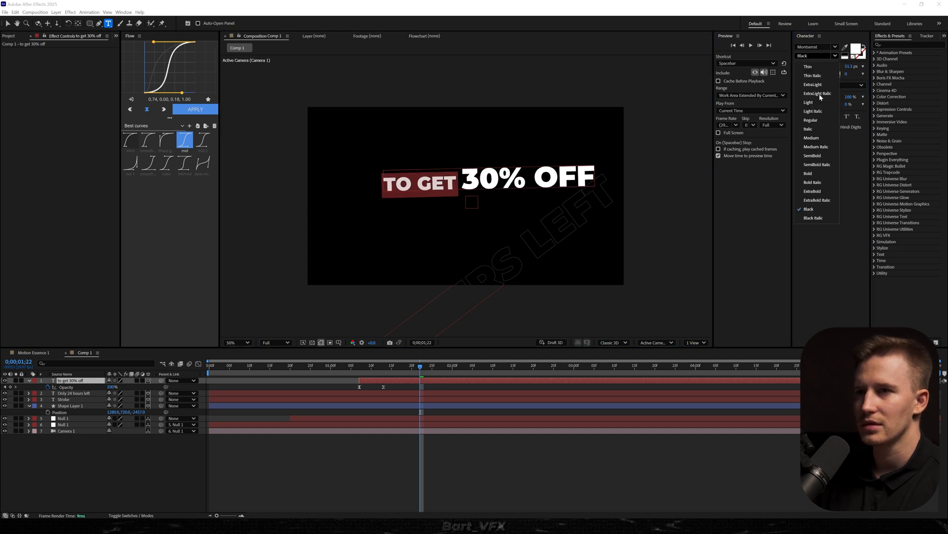
pyautogui.moveTo(816, 138)
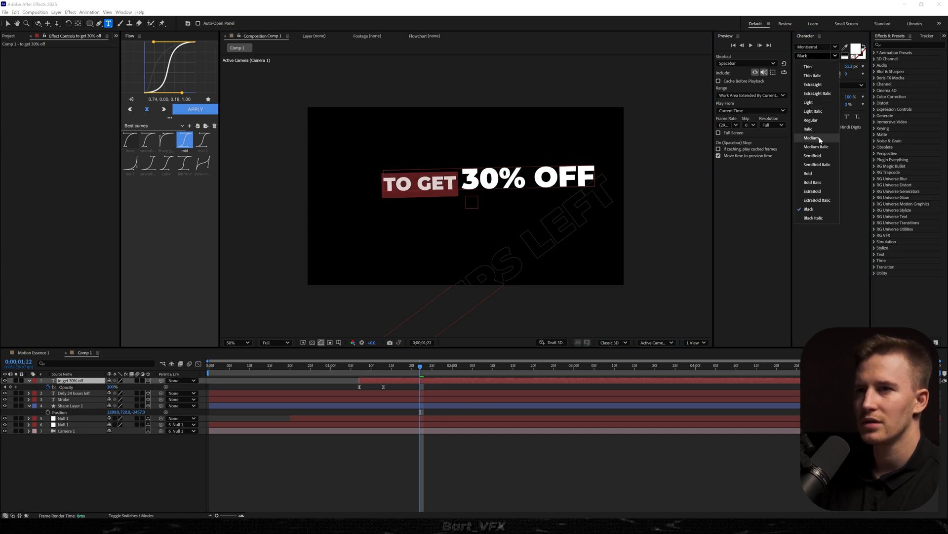
pyautogui.click(812, 137)
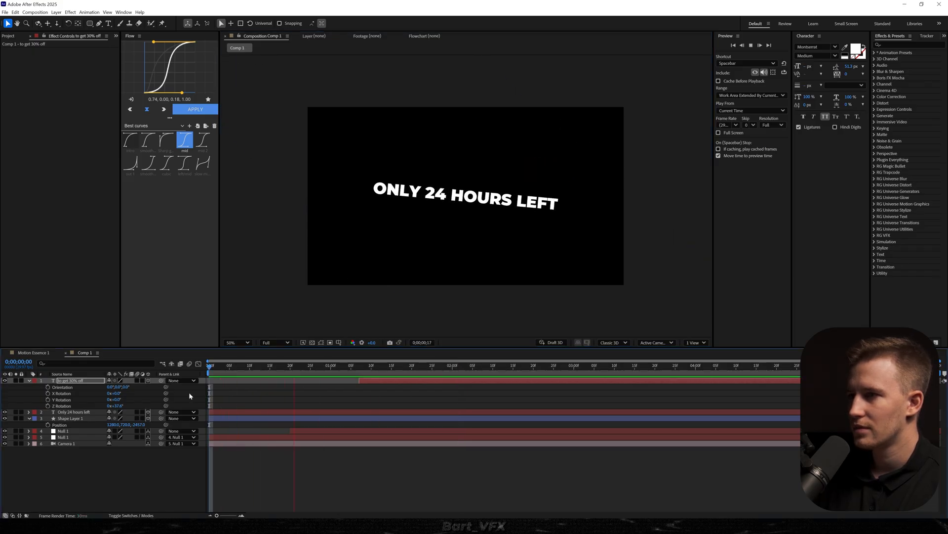
# Adjust the timeline on the new top adjustment layer in Comp 1
pyautogui.click(420, 364)
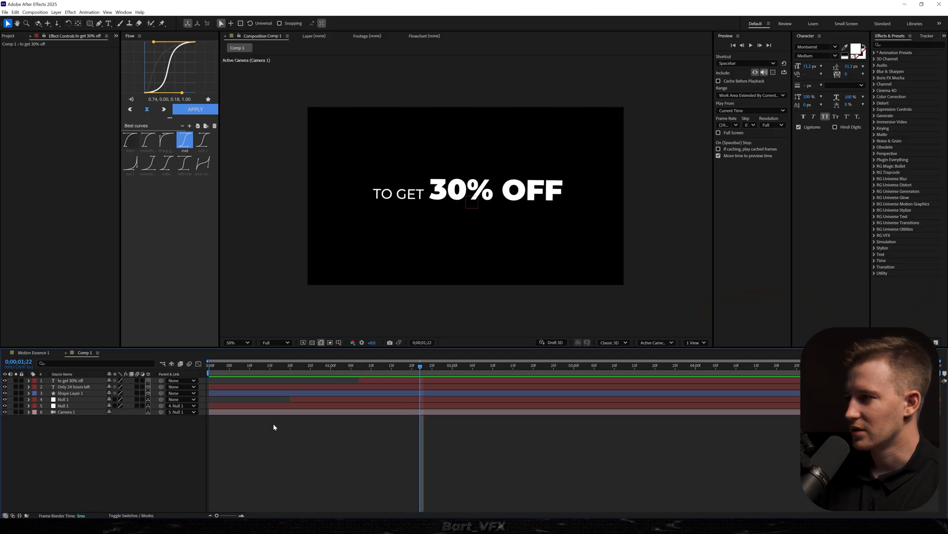
pyautogui.moveTo(421, 366); pyautogui.dragTo(413, 365)
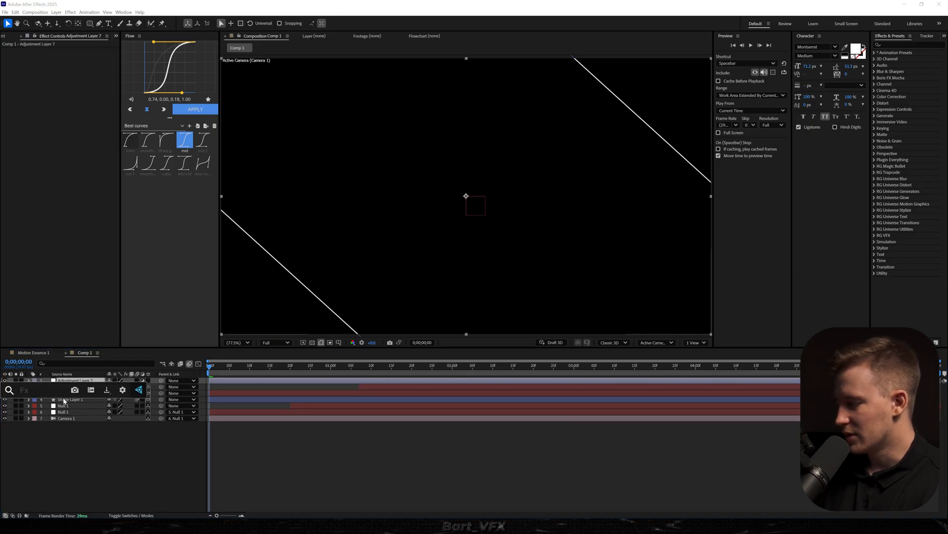
# Find Posterize Time in Effects & Presets and apply it to the adjustment layer
pyautogui.write('poster')
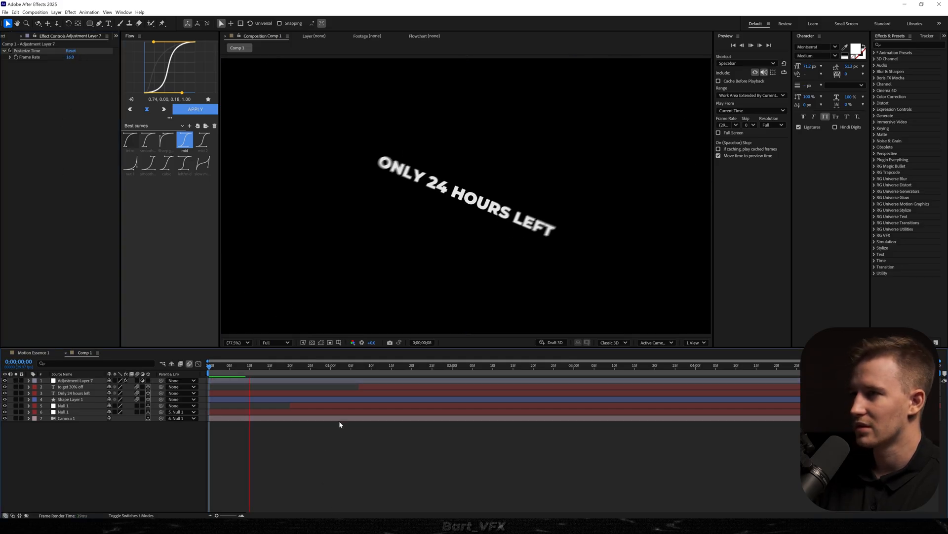
pyautogui.click(391, 364)
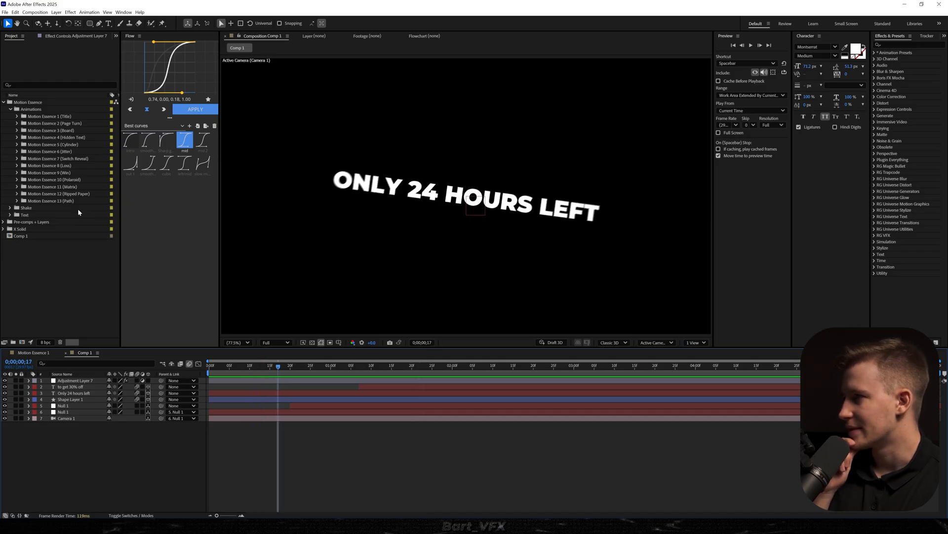
# Bring the Motion Essence polaroid graphics from the Project panel into the timeline
pyautogui.click(17, 178)
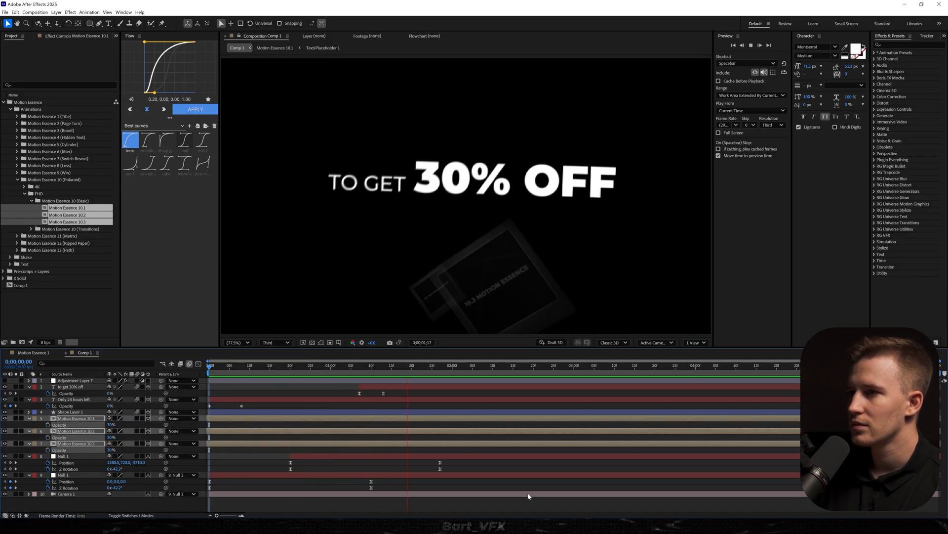
pyautogui.click(354, 364)
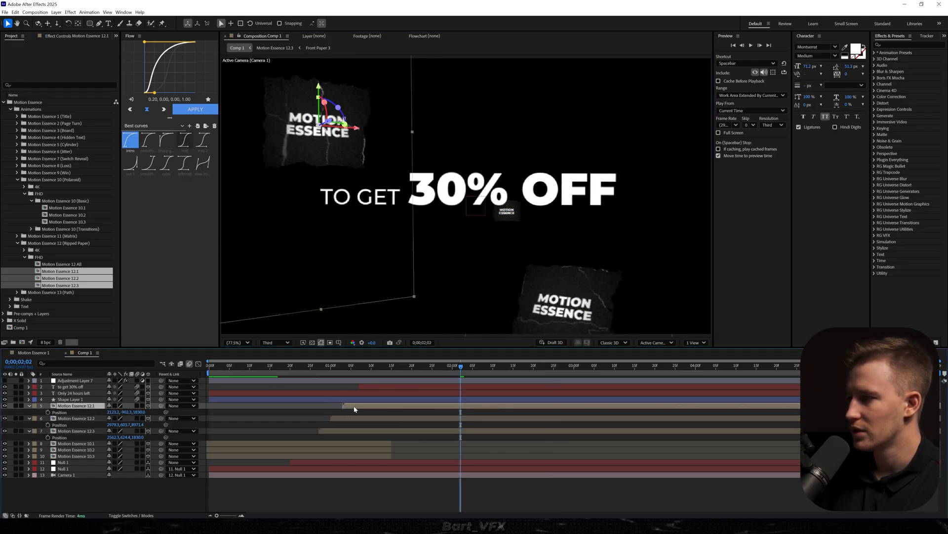
# Keyframe the Motion Essence graphics' Position and add Adjustment Layer 8 that inverts Comp 1's colors
pyautogui.click(293, 365)
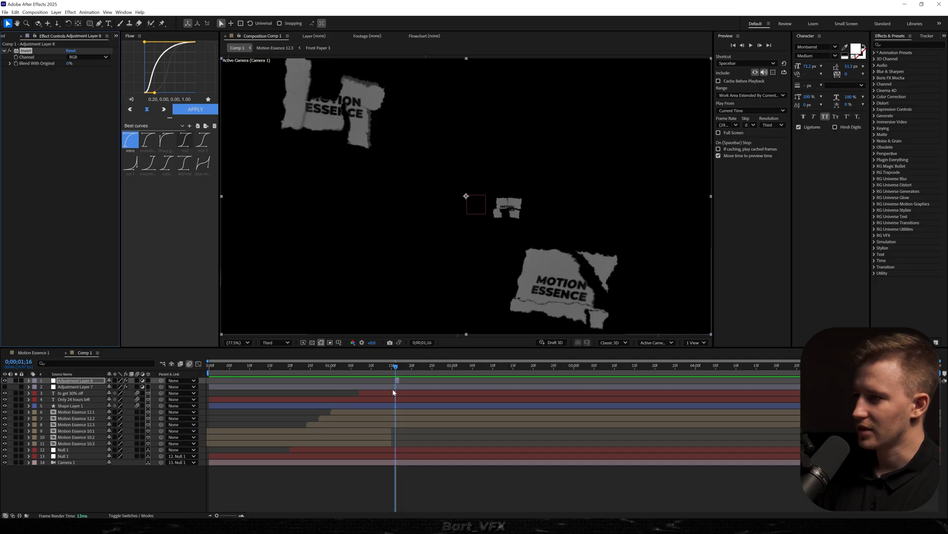
pyautogui.click(76, 437)
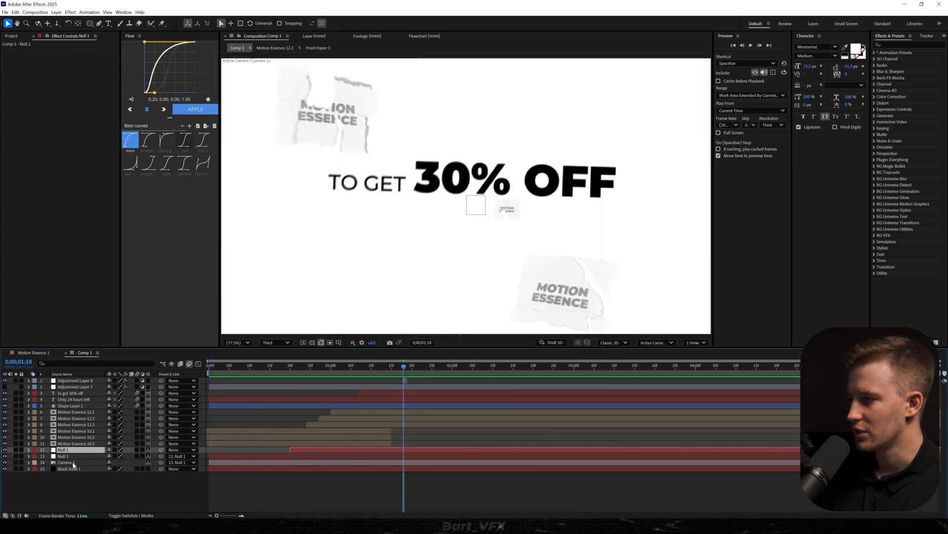
# Add a Black Solid at the bottom and a standalone '30%' text layer set in Muli ExtraLight
pyautogui.click(64, 449)
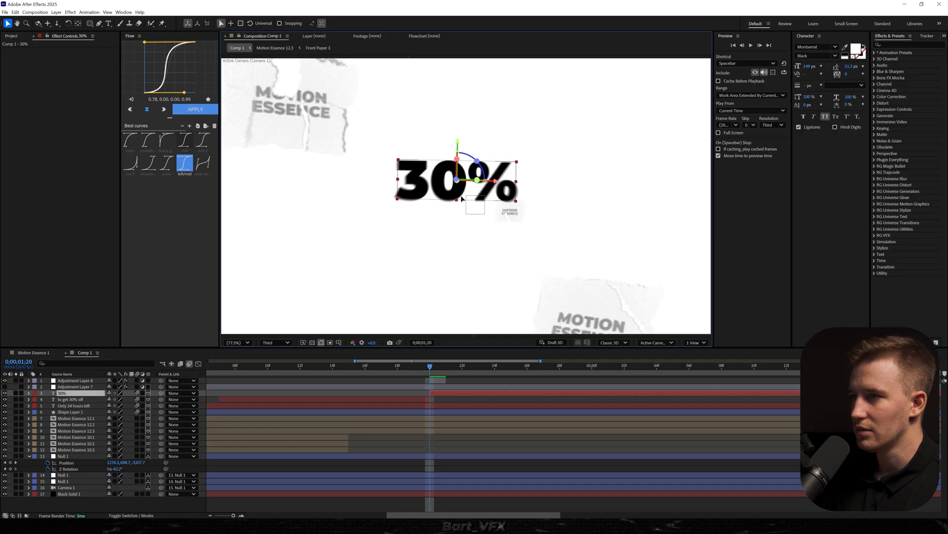
pyautogui.click(108, 24)
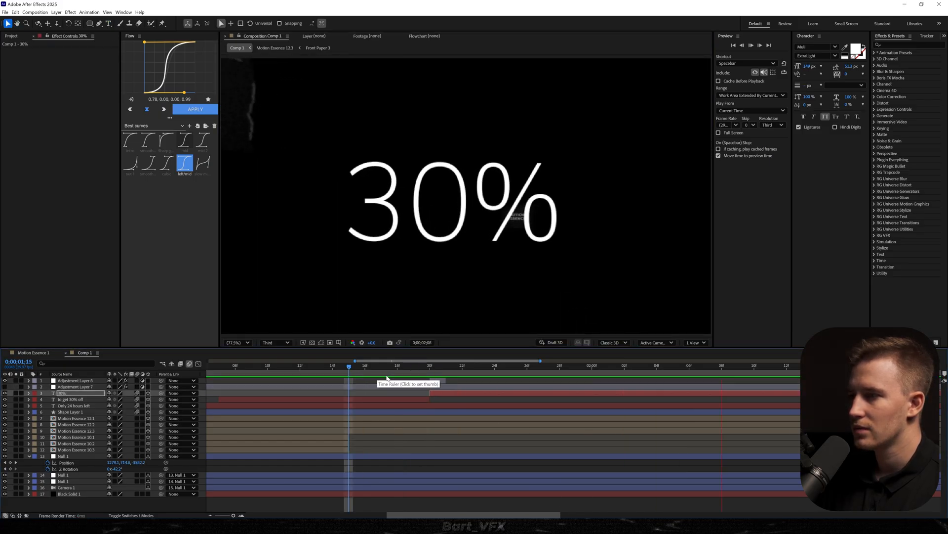
# Keyframe the null's Position and apply the chosen Flow ease curve to the keyframes
pyautogui.click(461, 366)
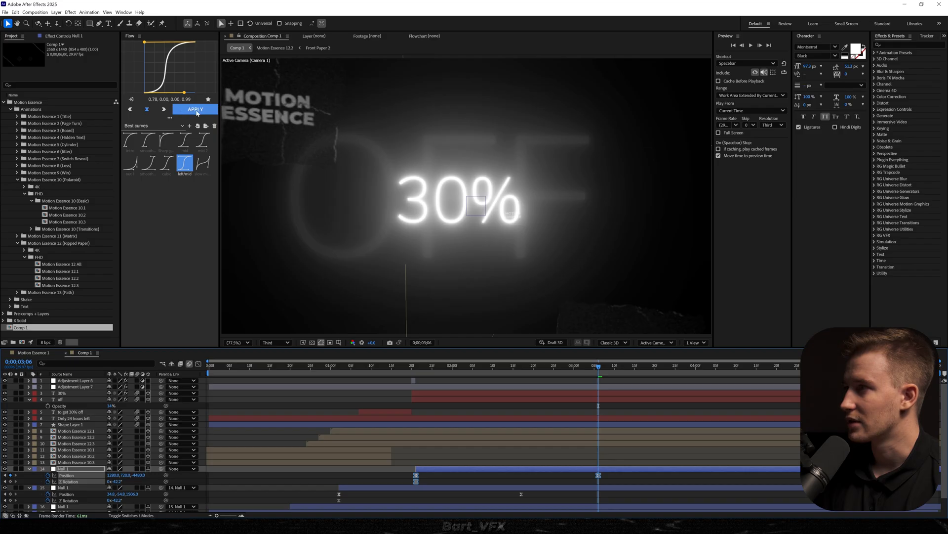
pyautogui.click(390, 366)
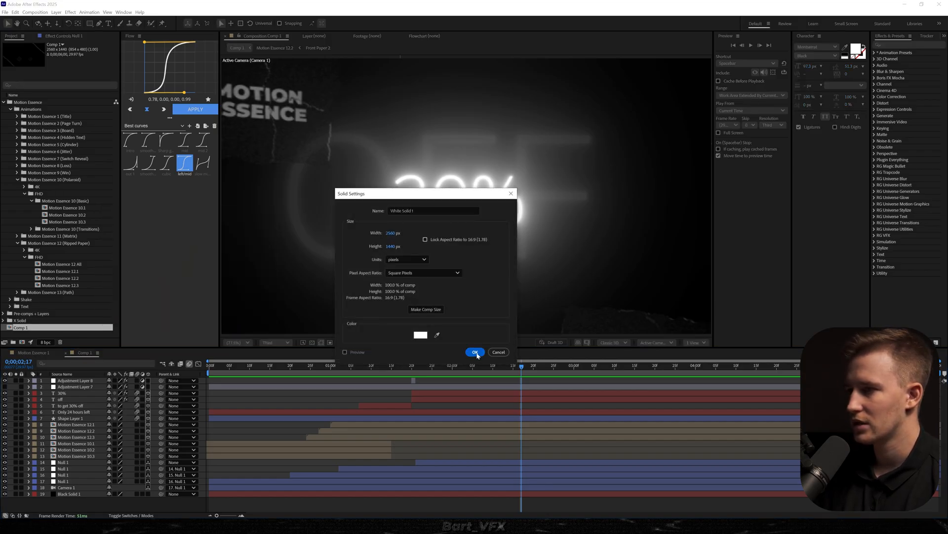
# Create a comp-sized white solid in Comp 1
pyautogui.click(475, 351)
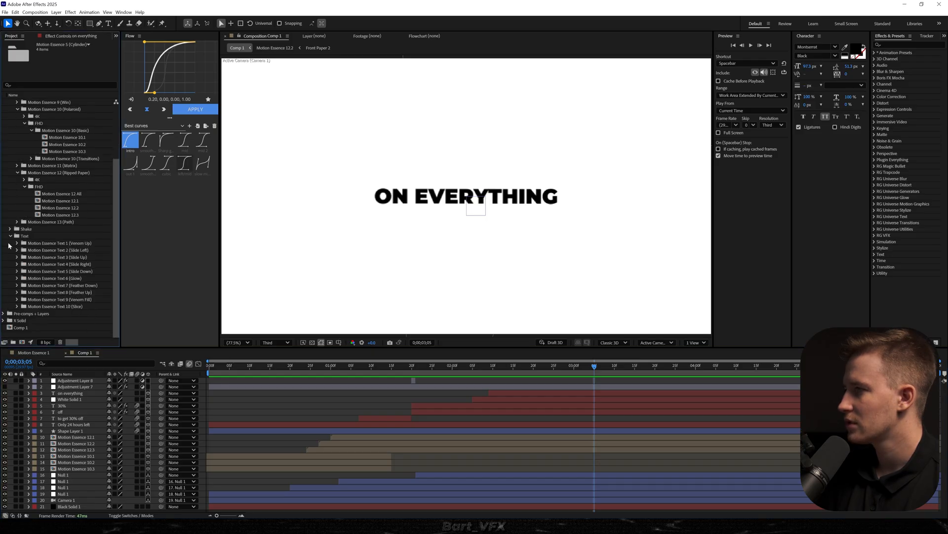
# Expand the Text presets folder after setting 'on everything' in black Montserrat over the white solid
pyautogui.click(17, 256)
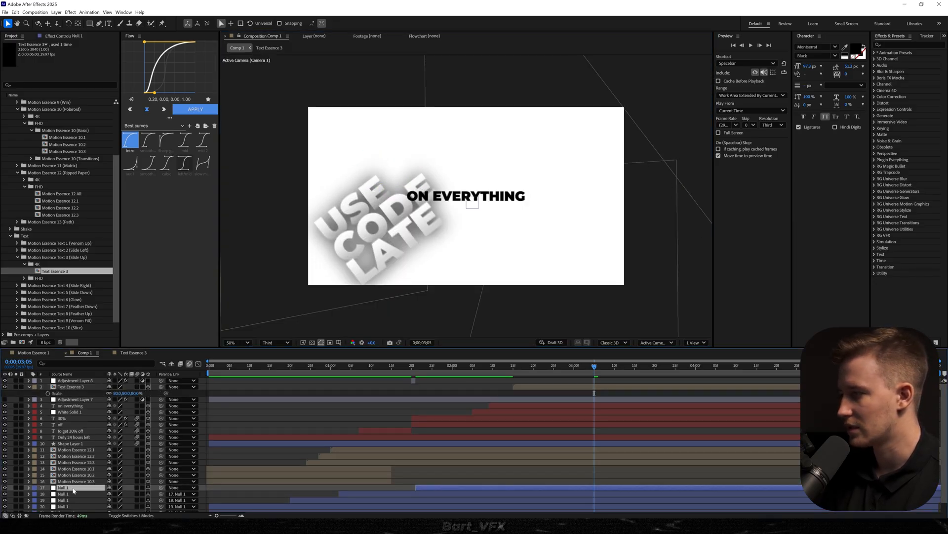
# Keyframe the null's Position and rotate the Text Essence 3 'USE CODE LATE' precomp nearly upright beside ON EVERYTHING
pyautogui.click(20, 488)
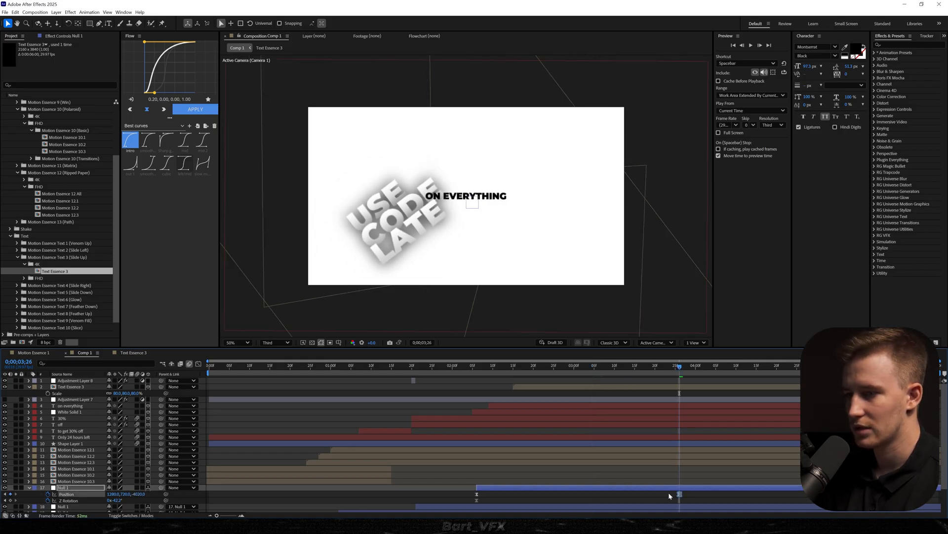
pyautogui.click(167, 163)
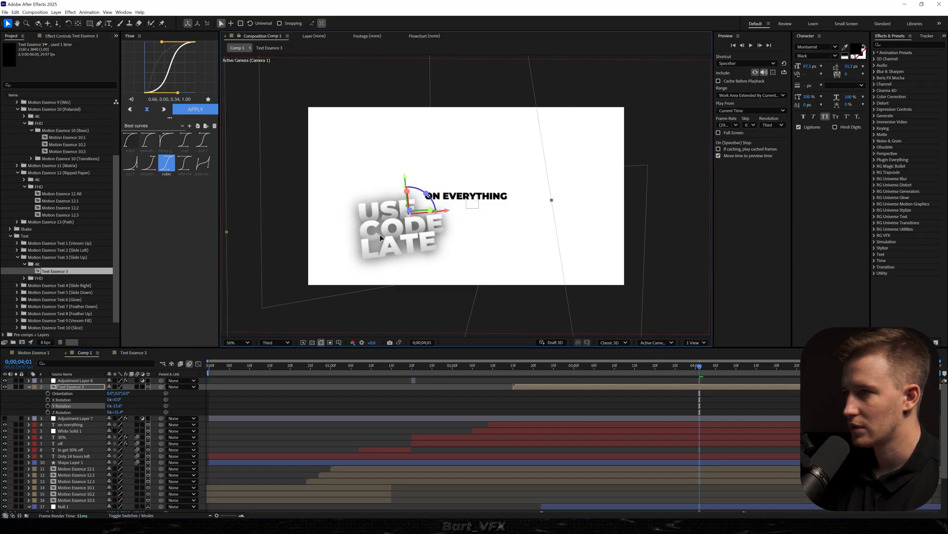
pyautogui.click(270, 35)
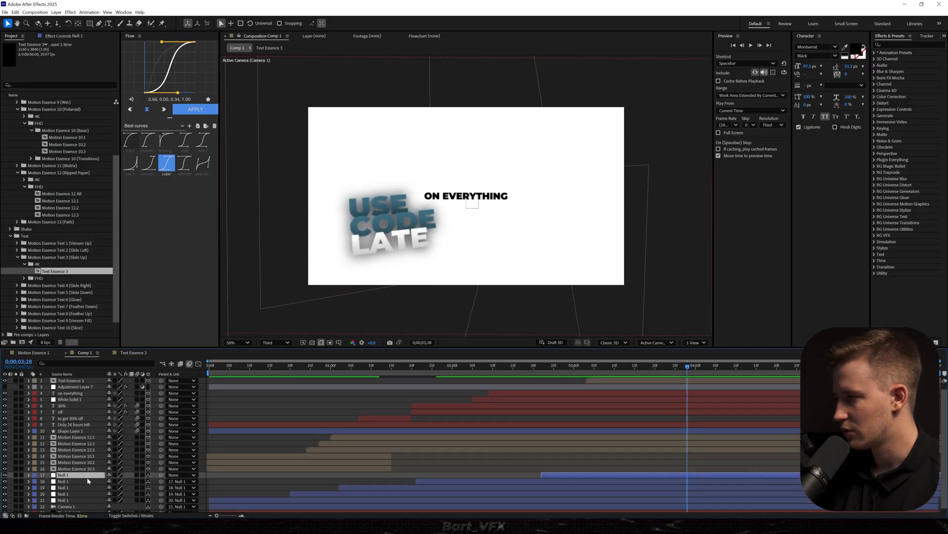
# Adjust Null 1's Position and X/Y/Z Rotation keyframes and ease them in the Flow panel
pyautogui.click(29, 475)
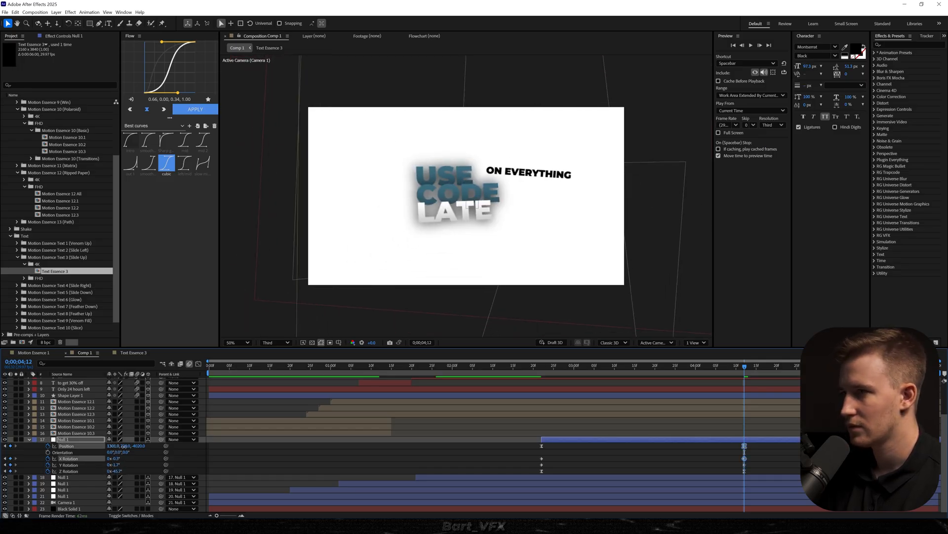
pyautogui.click(203, 139)
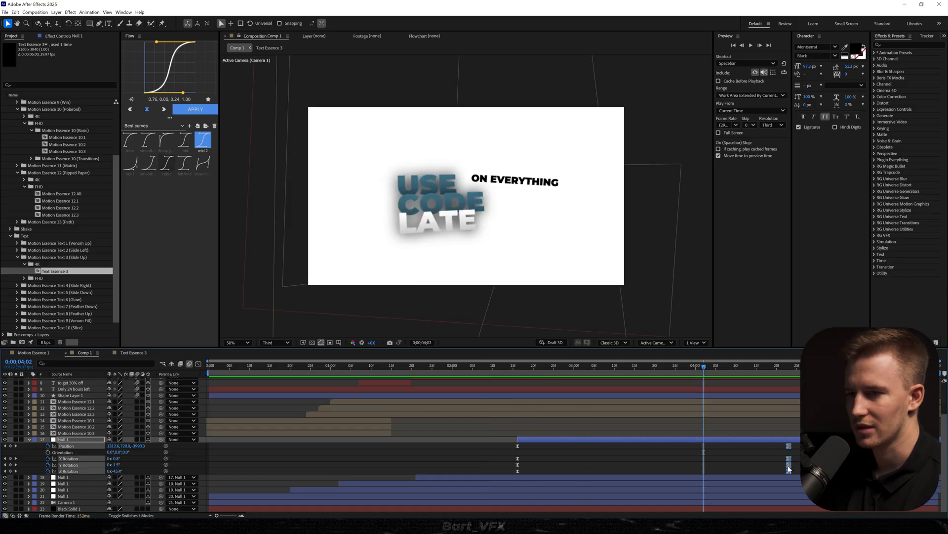
pyautogui.click(415, 365)
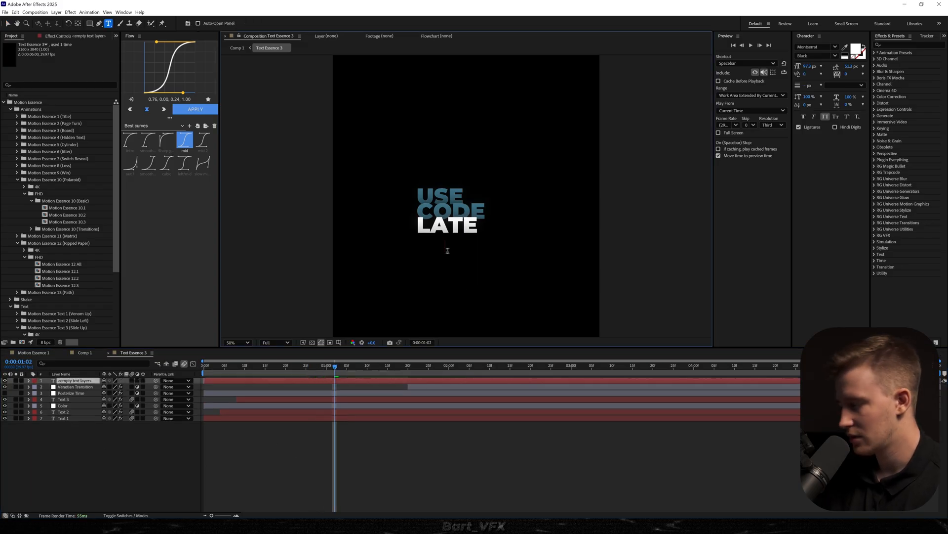
# Add an 'AT CHECKOUT' text line under LATE and keyframe its Position and Opacity for a fade-in
pyautogui.write('AT CHECK')
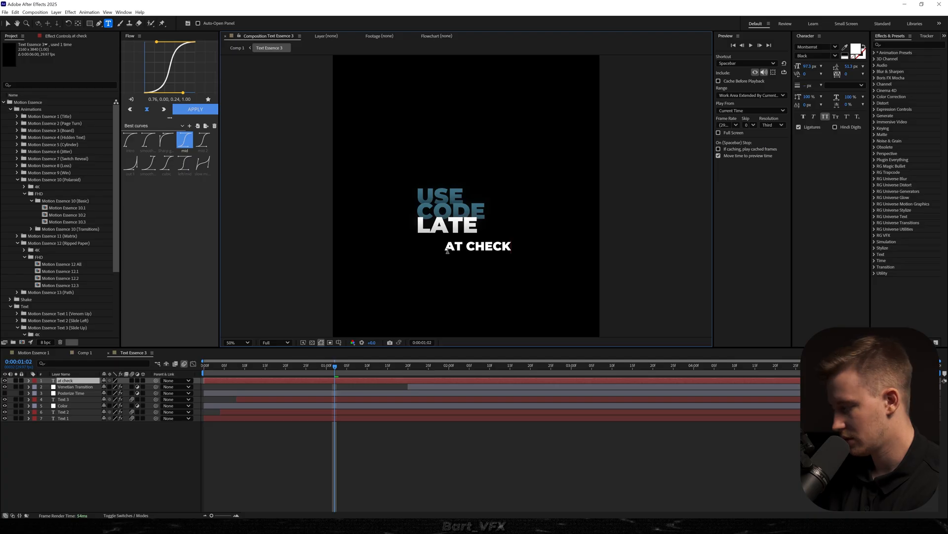
pyautogui.write('out')
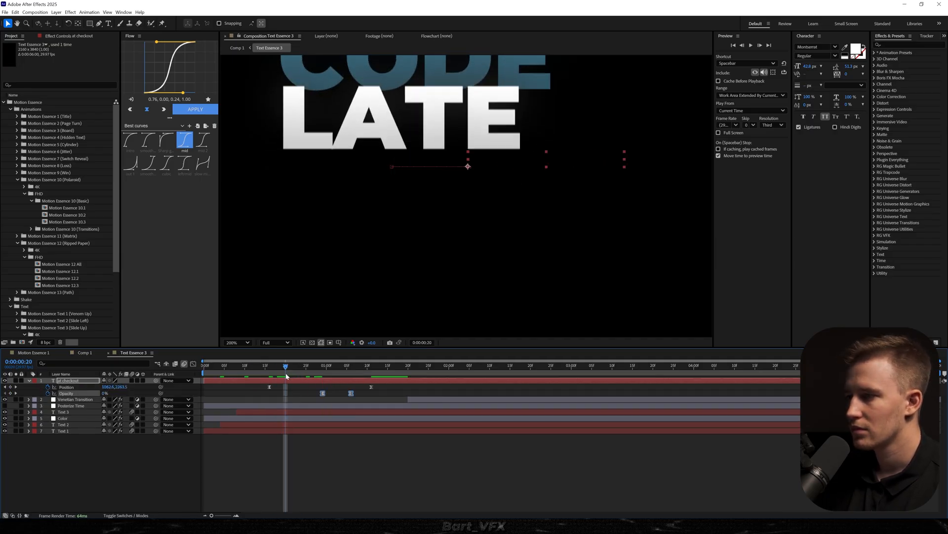
pyautogui.click(339, 364)
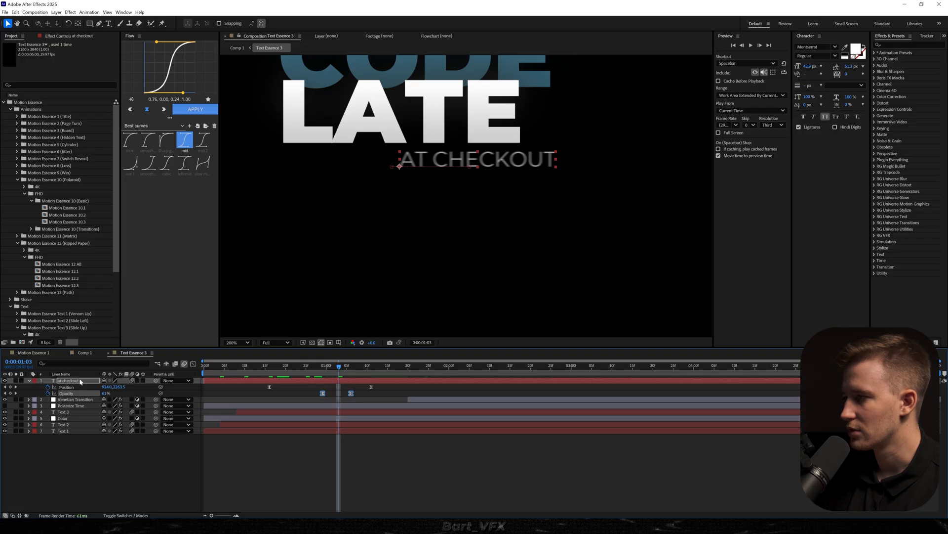
pyautogui.click(371, 365)
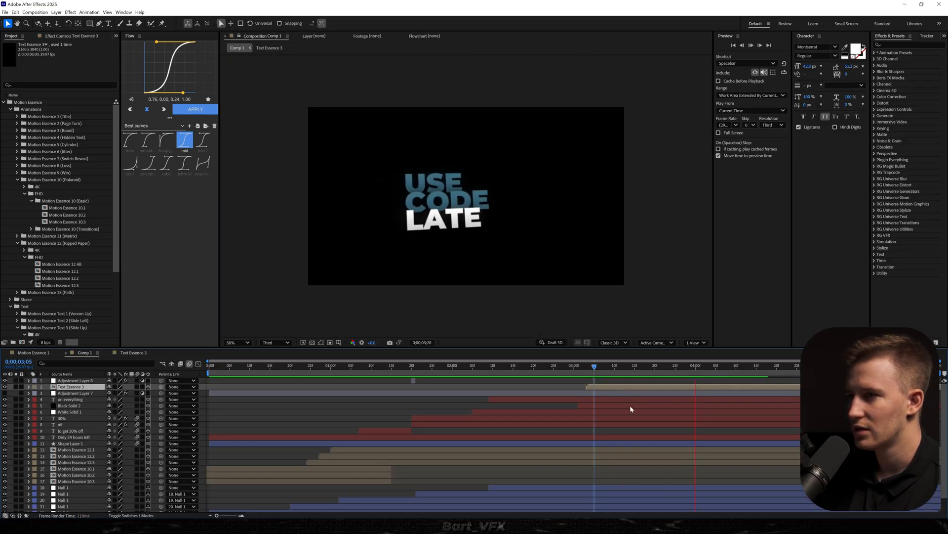
# Shift the 'at checkout' Position and Opacity keyframes earlier in Text Essence 3
pyautogui.click(133, 352)
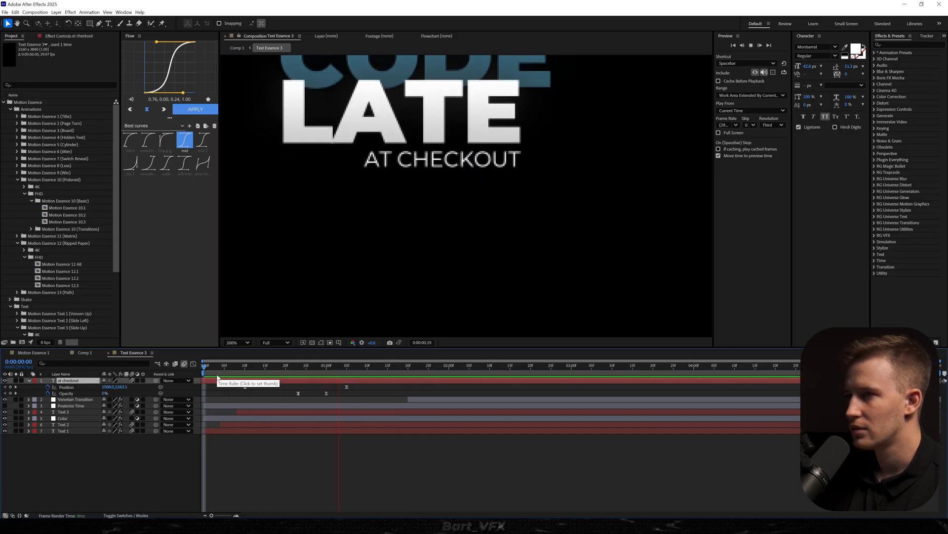
pyautogui.click(84, 352)
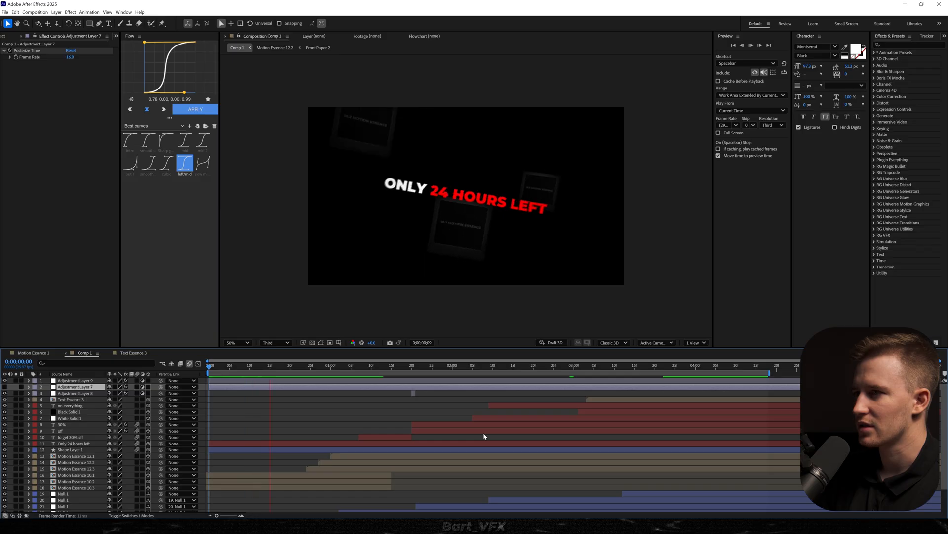
# Apply Posterize Time at a 16 fps frame rate on a new adjustment layer in Comp 1
pyautogui.click(513, 365)
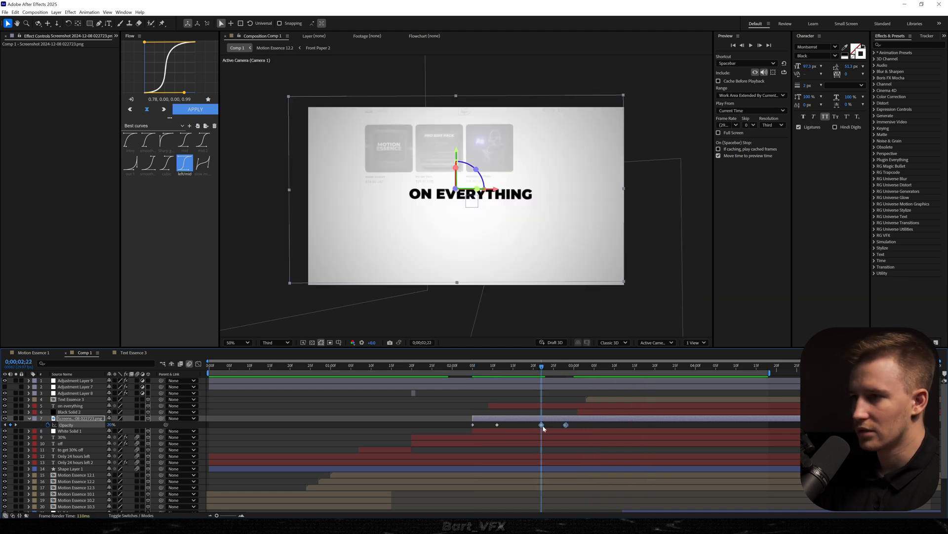
# Ease the screenshot's 20% opacity keyframes with Keyframe Assistant > Easy Ease
pyautogui.rightClick(541, 424)
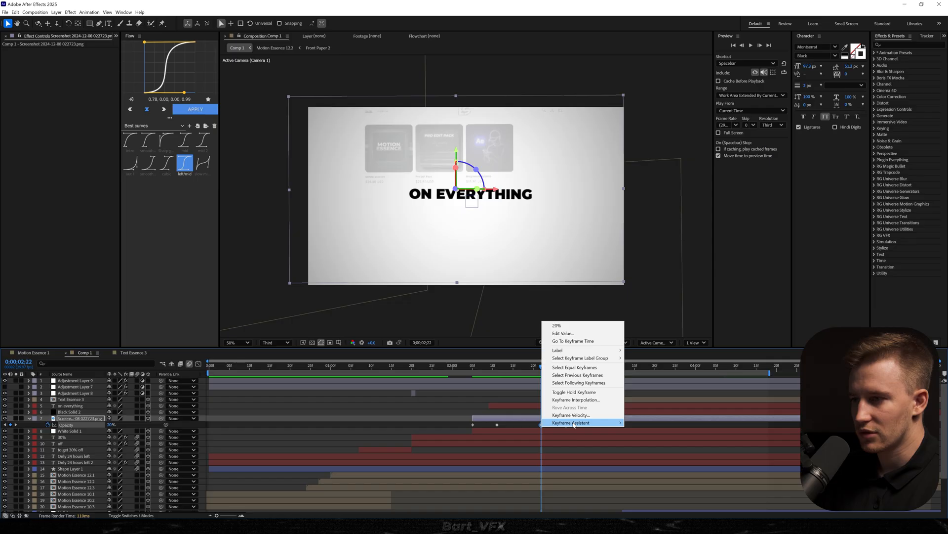
pyautogui.moveTo(570, 422)
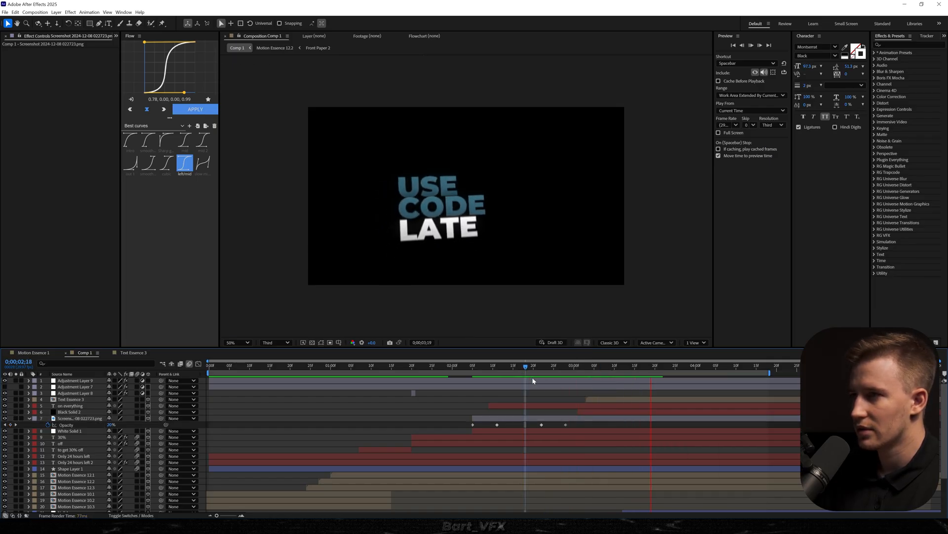
# Shift the ON EVERYTHING position and opacity keyframes so the text enters later
pyautogui.click(428, 364)
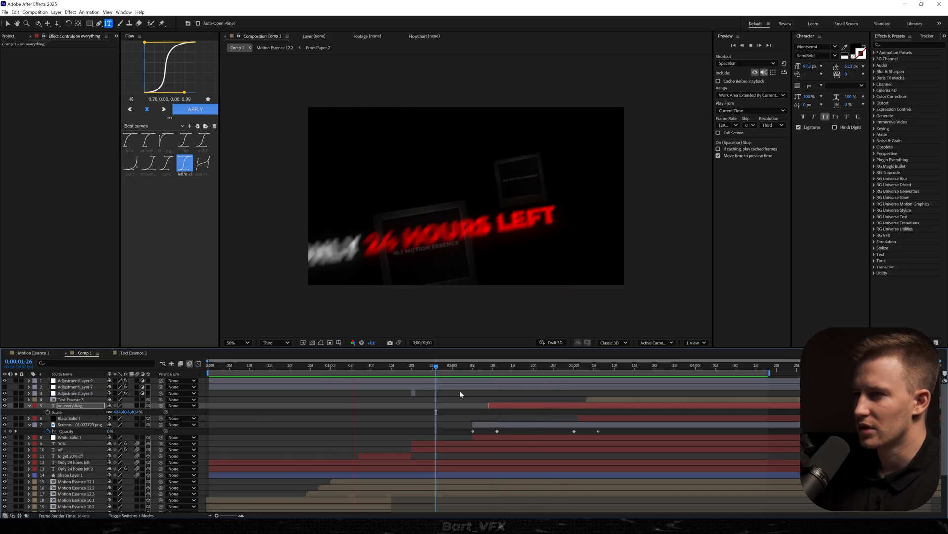
pyautogui.click(663, 365)
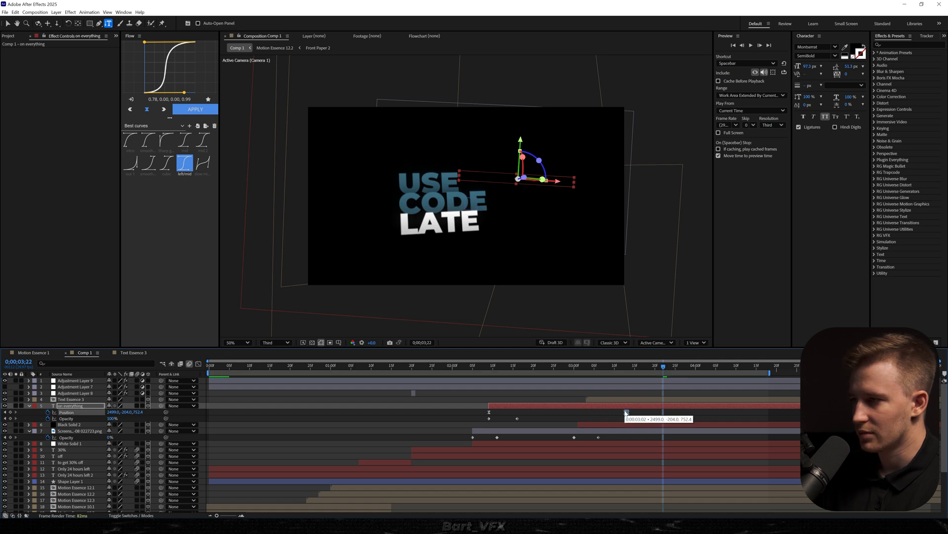
pyautogui.click(484, 366)
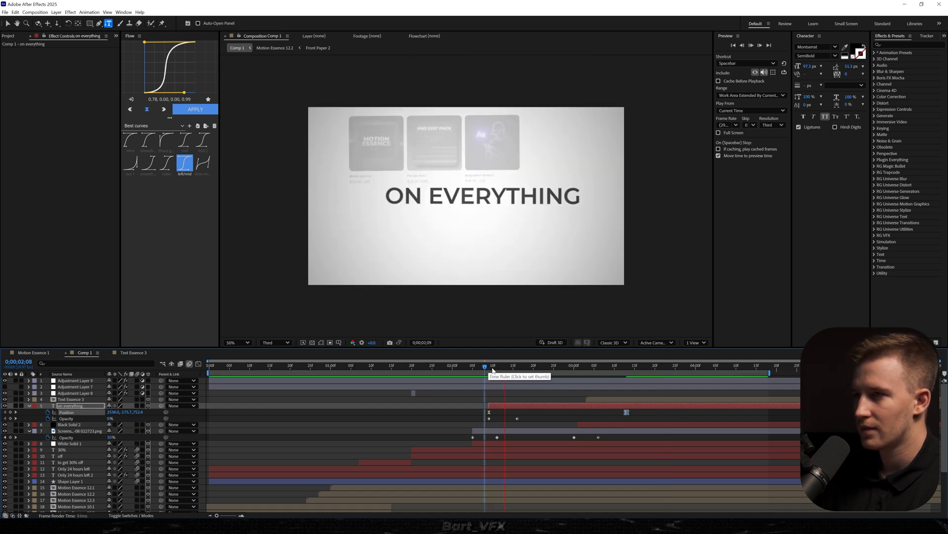
pyautogui.click(720, 367)
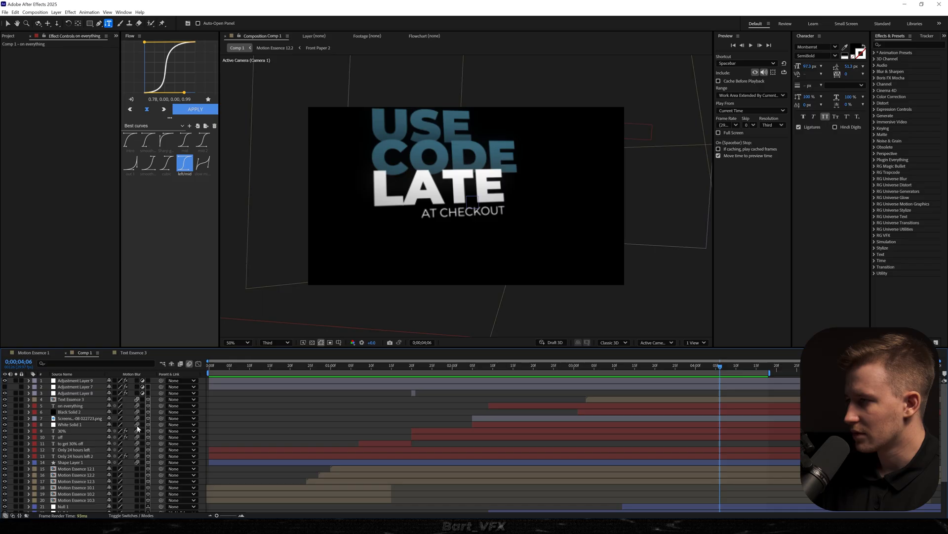